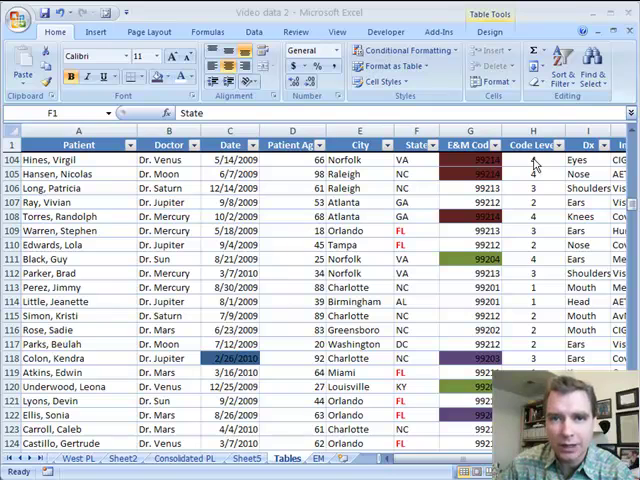
mouse_move(426, 188)
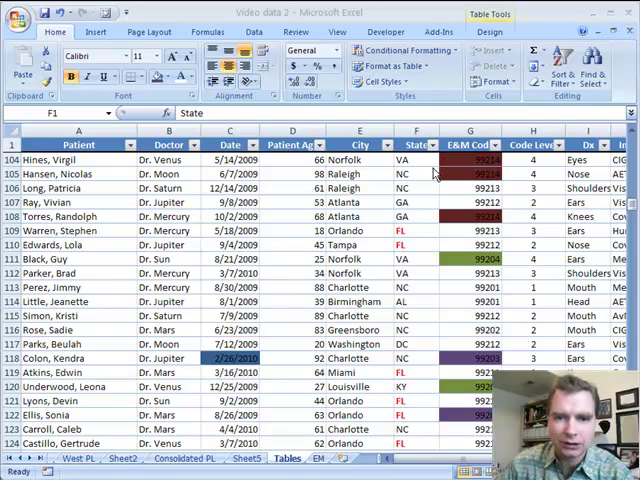
mouse_move(262, 330)
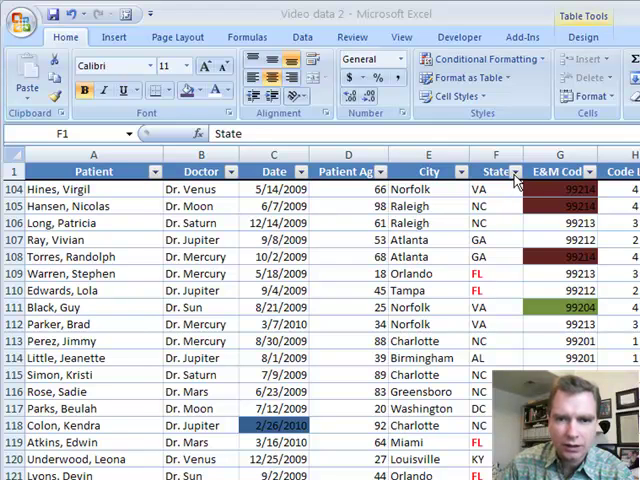
Show the State column's filter choices, offering red and automatic font colours
click(516, 172)
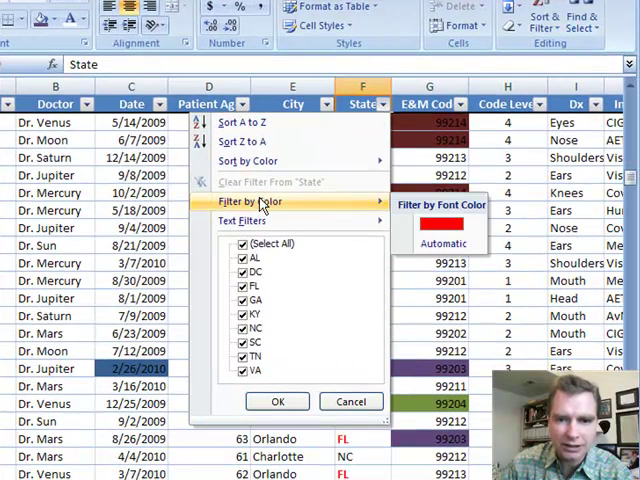
mouse_move(312, 208)
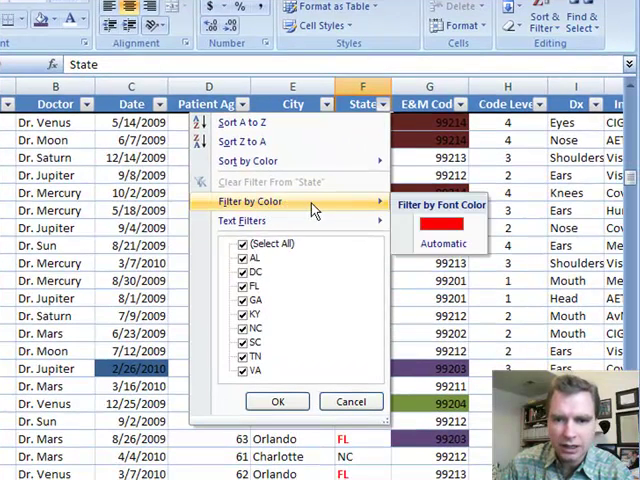
mouse_move(344, 212)
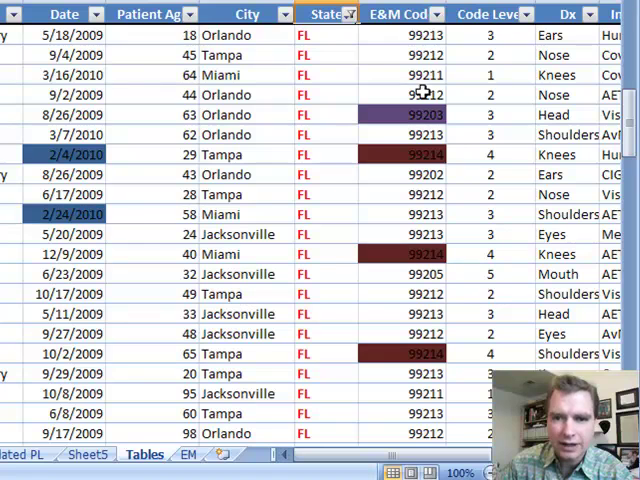
mouse_move(332, 36)
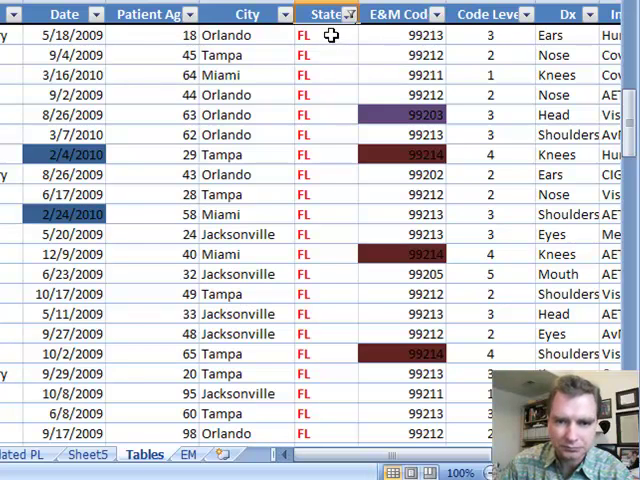
mouse_move(156, 44)
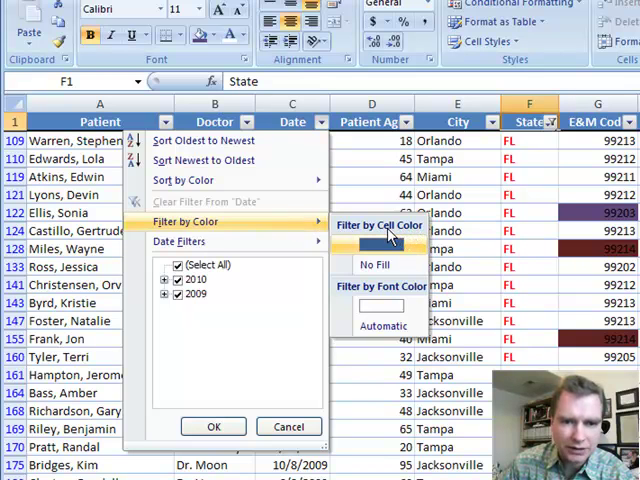
mouse_move(376, 264)
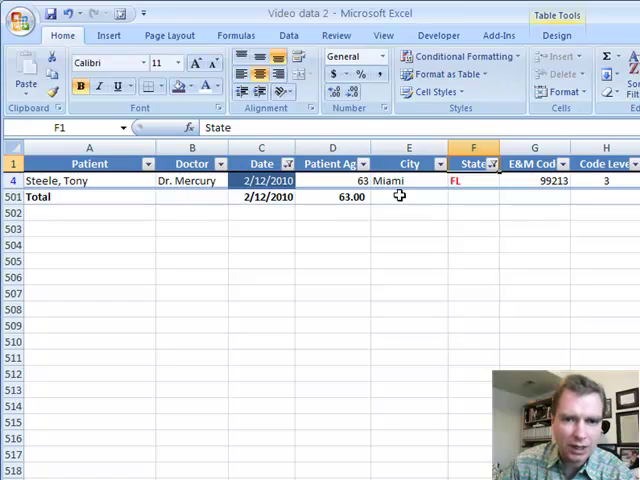
mouse_move(404, 186)
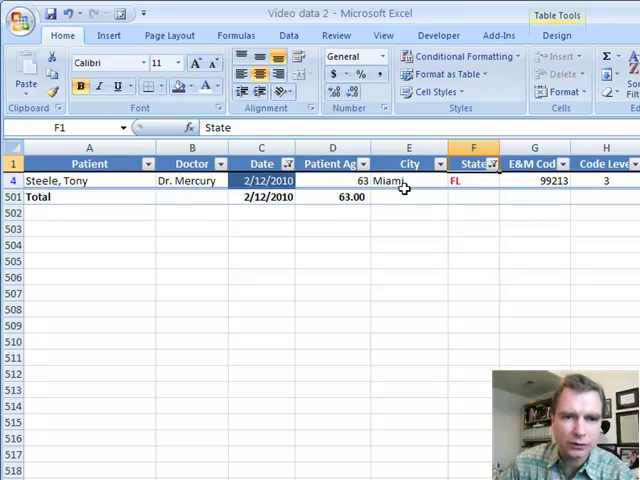
Clear the cell-colour filter from the Date column so all red-font FL rows return
click(288, 164)
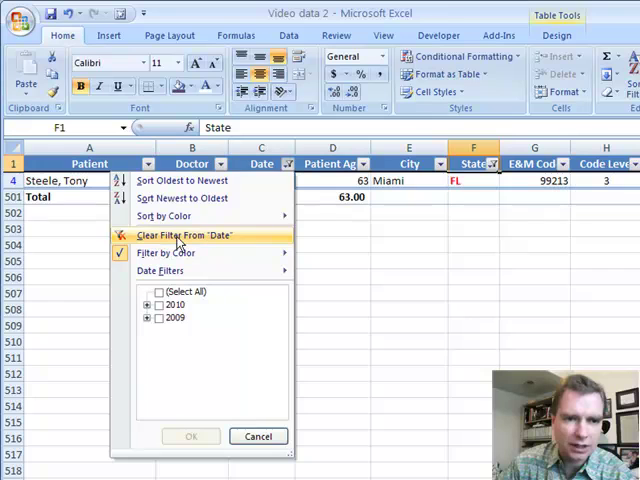
click(188, 236)
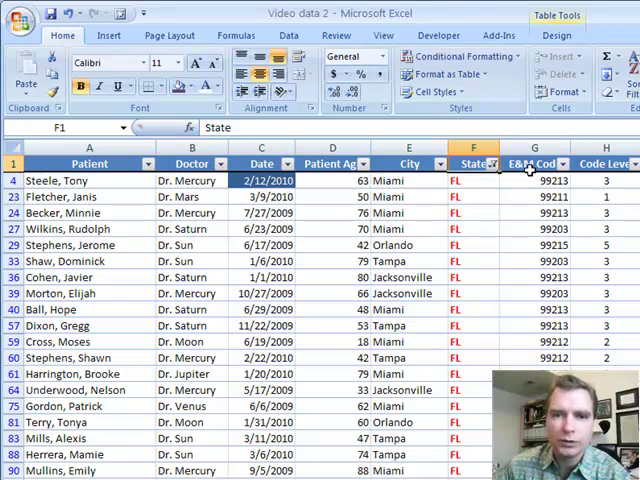
mouse_move(492, 164)
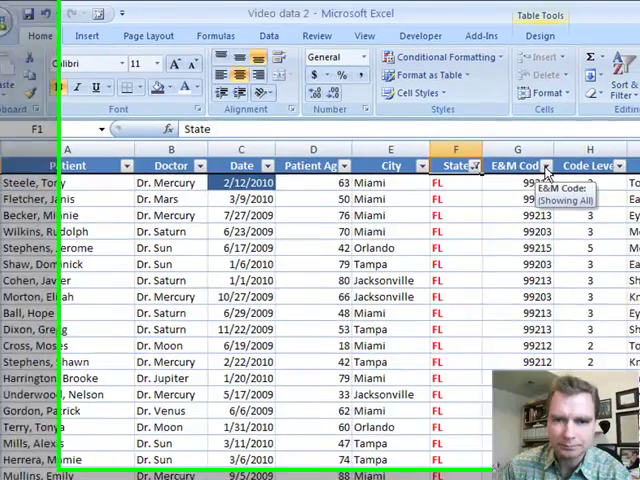
Filter E&M Code by purple cell fill, then reopen its filter to change the colour choice
click(548, 166)
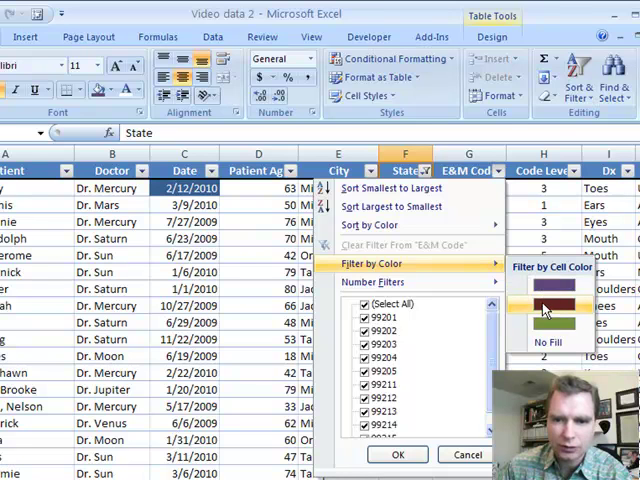
click(552, 304)
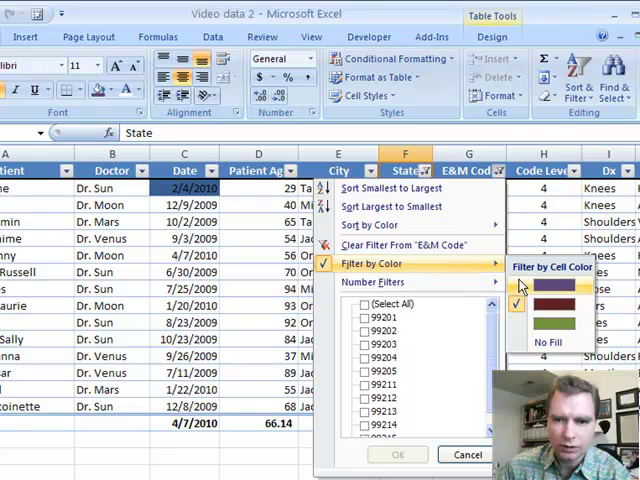
click(560, 288)
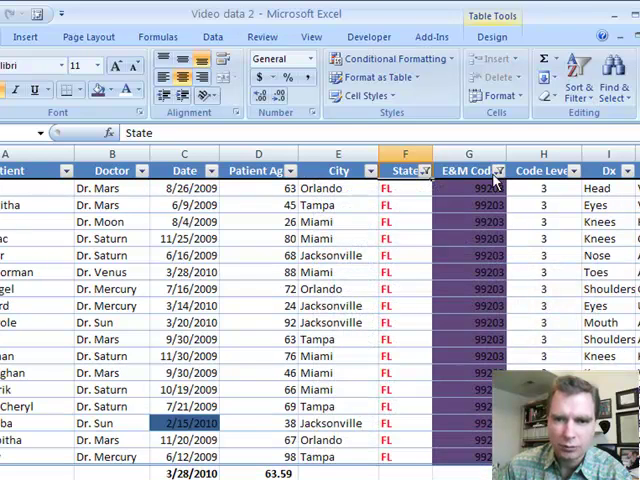
click(498, 170)
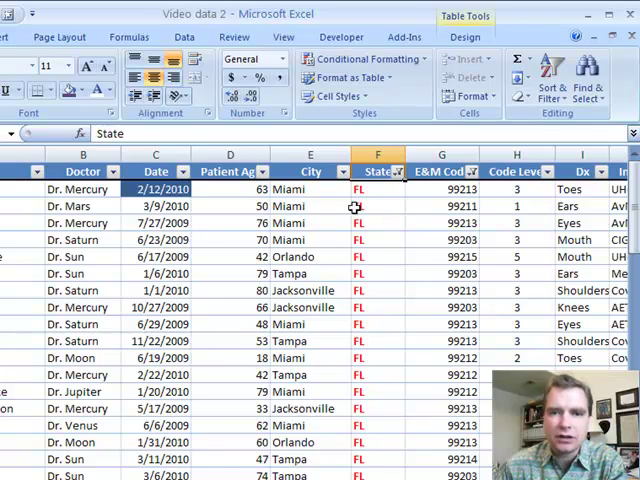
mouse_move(344, 212)
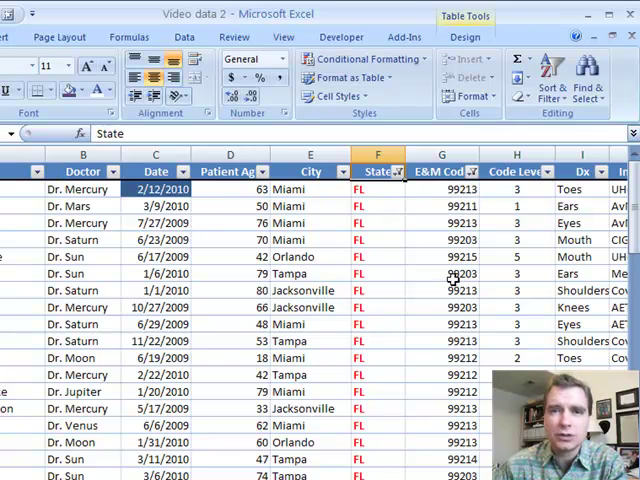
Filter E&M Code to purple-shaded cells and bring up the State column's filter choices
click(472, 172)
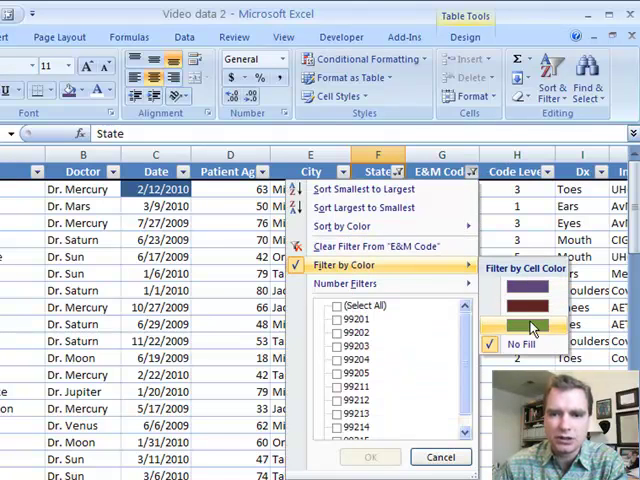
mouse_move(536, 310)
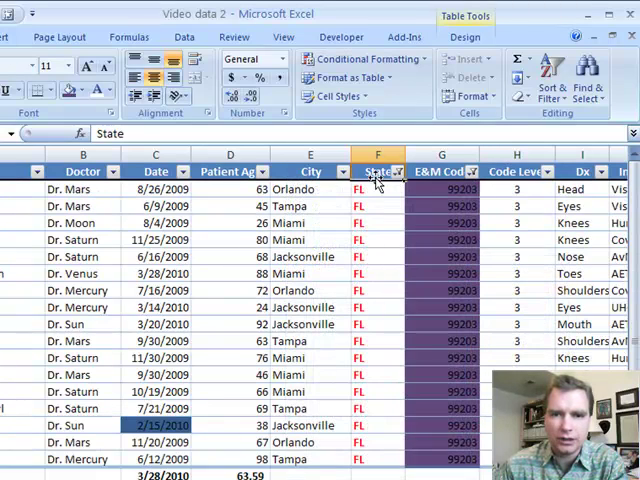
click(396, 172)
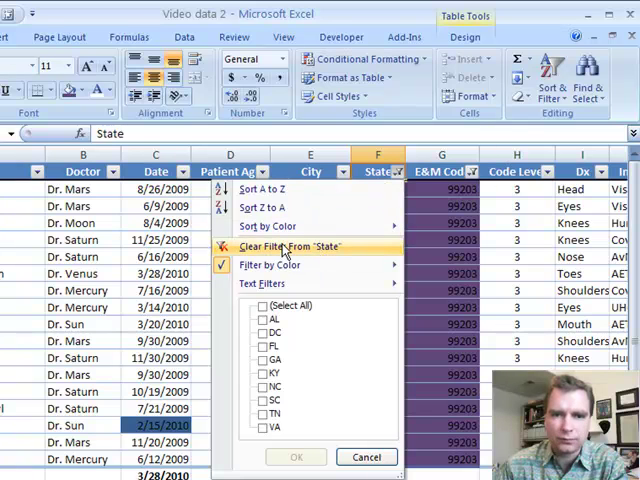
Clear the State filter so purple-shaded E&M Code rows from every state appear
click(290, 246)
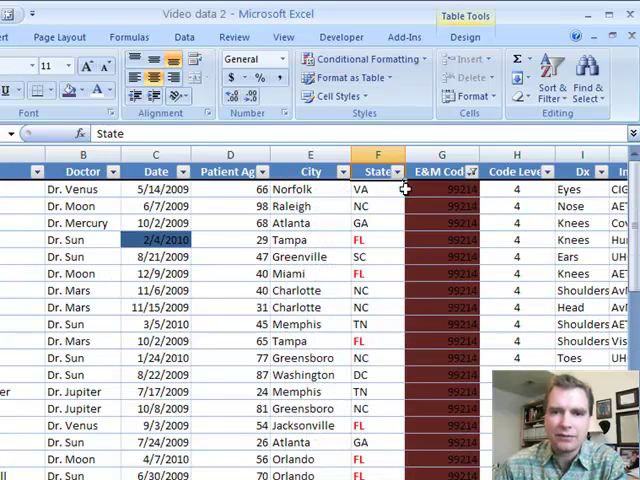
mouse_move(436, 304)
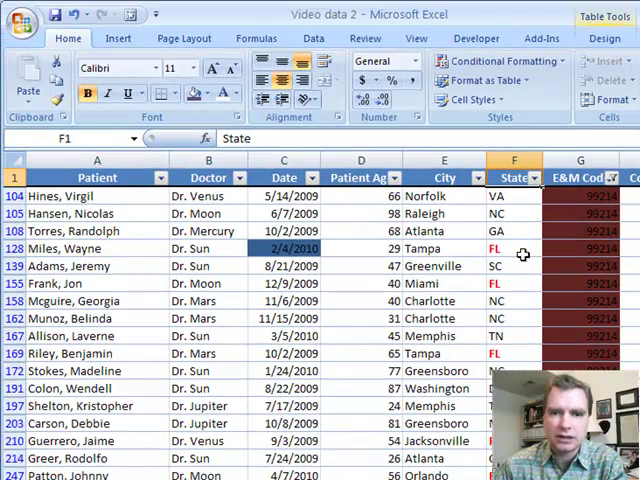
mouse_move(576, 222)
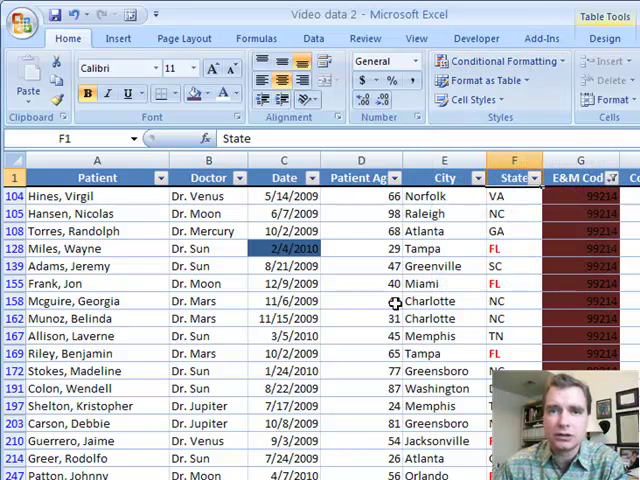
mouse_move(468, 300)
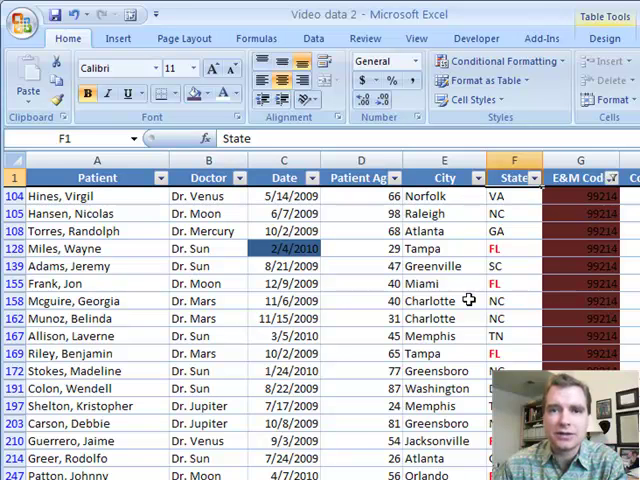
mouse_move(470, 308)
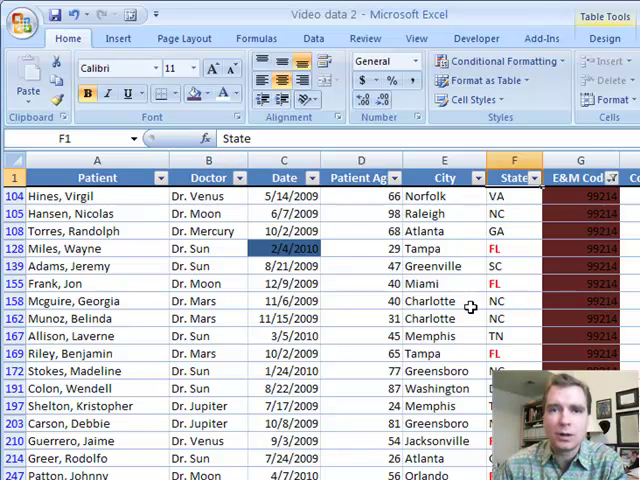